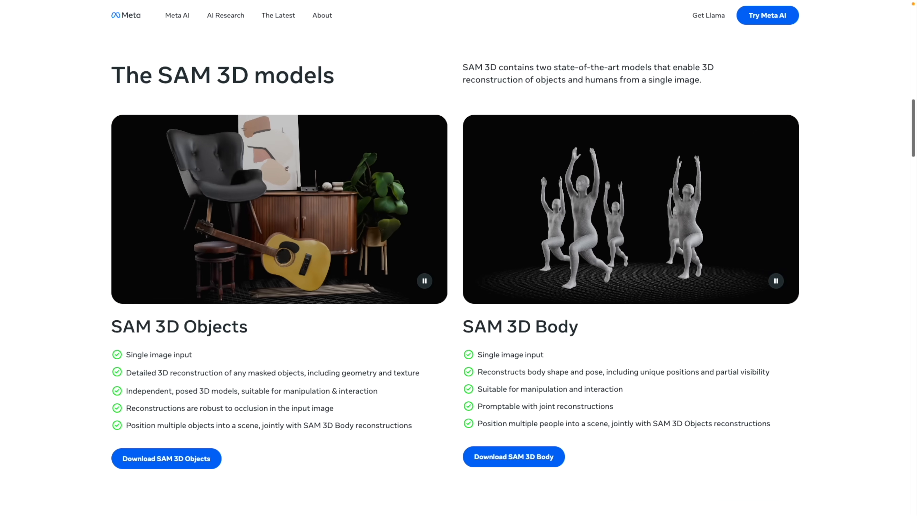
- Scroll back up to the Introducing Meta SAM 3D hero banner
scroll(up, 3)
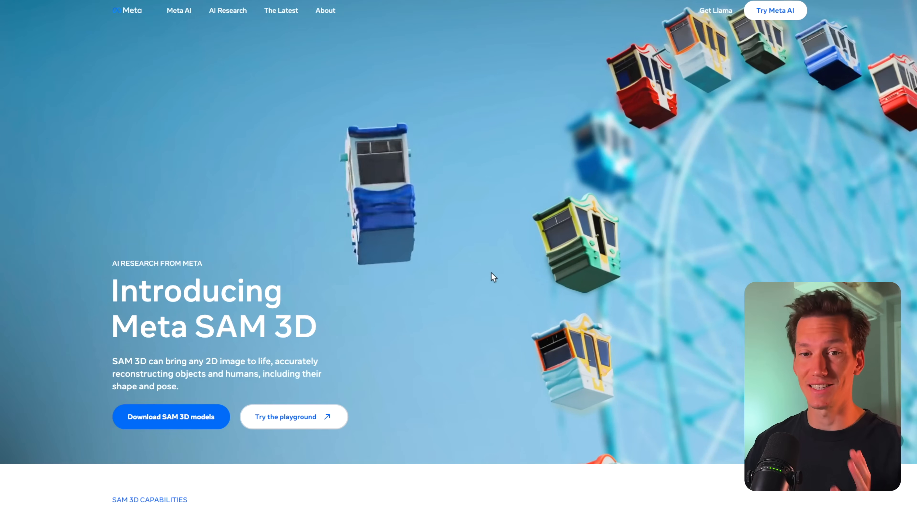
scroll(down, 3)
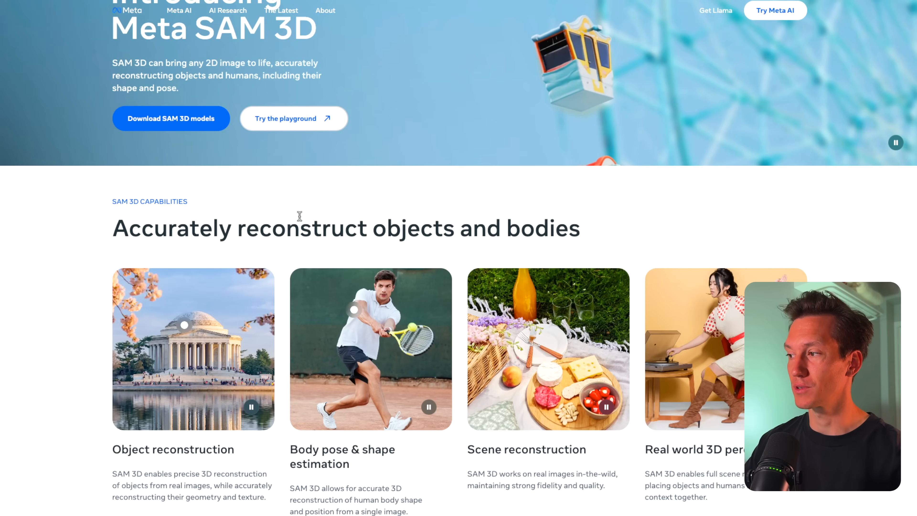
scroll(down, 3)
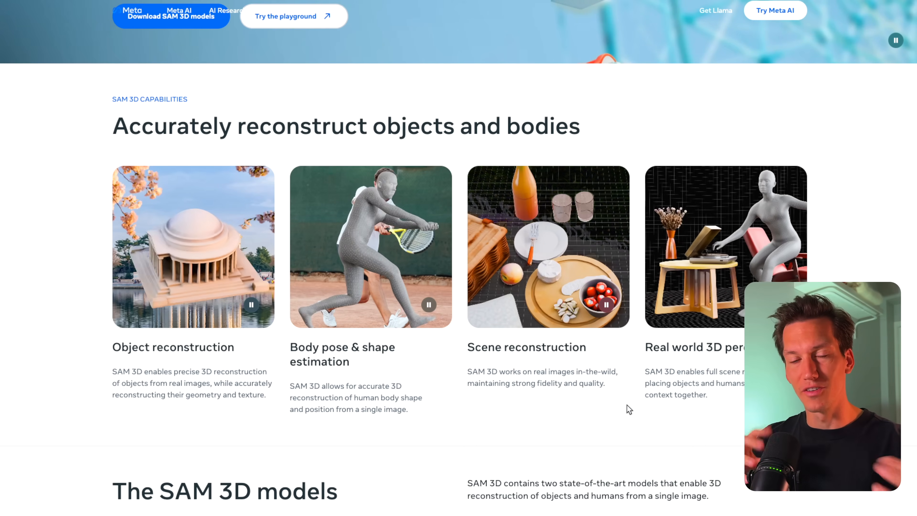
scroll(down, 3)
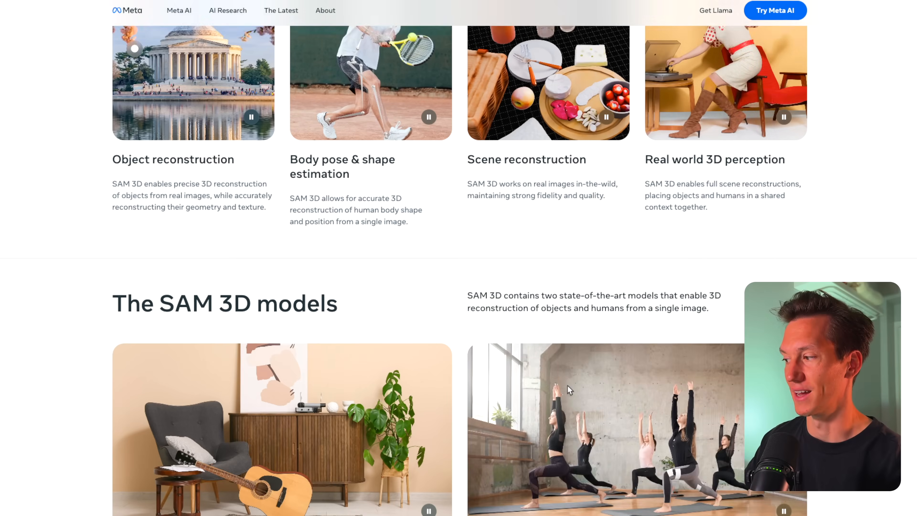
scroll(down, 3)
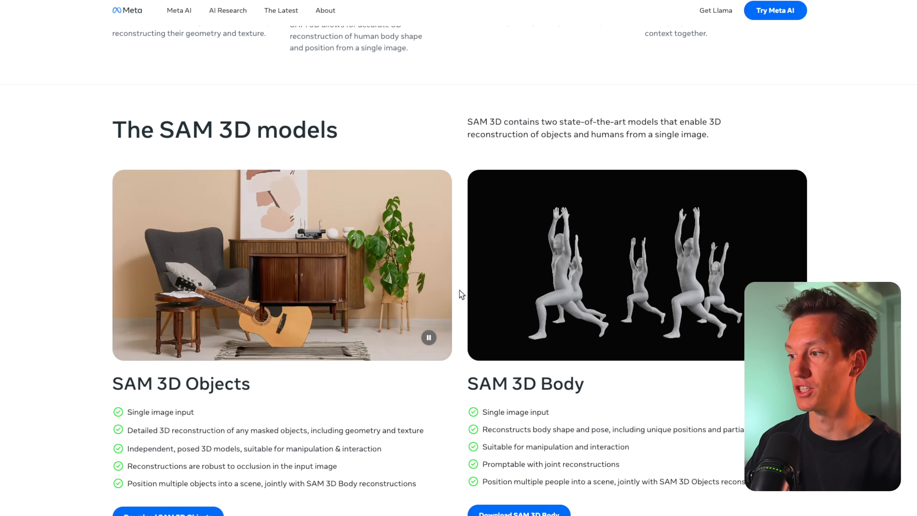
scroll(down, 3)
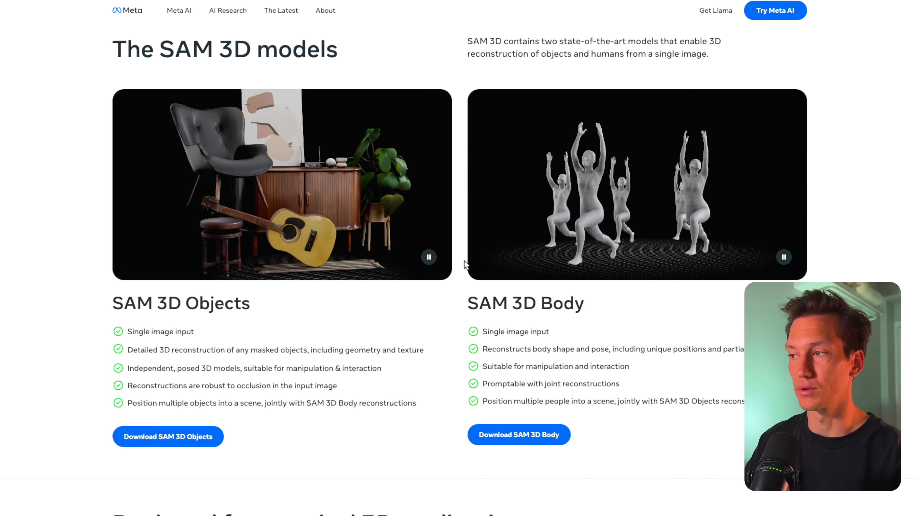
mouse_move(697, 261)
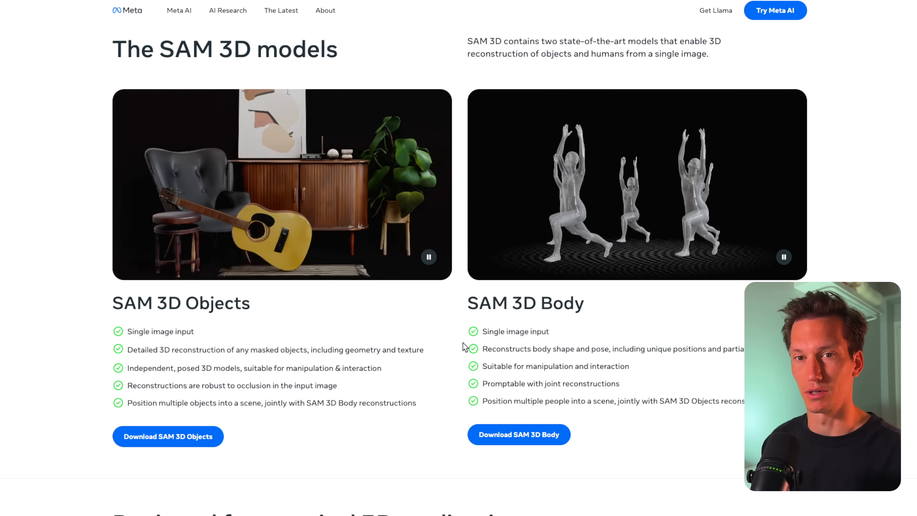
mouse_move(506, 214)
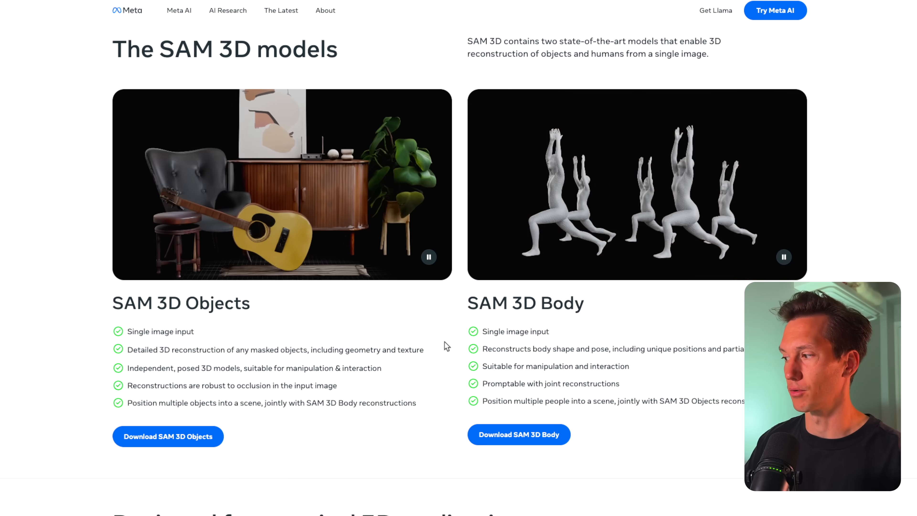
mouse_move(123, 447)
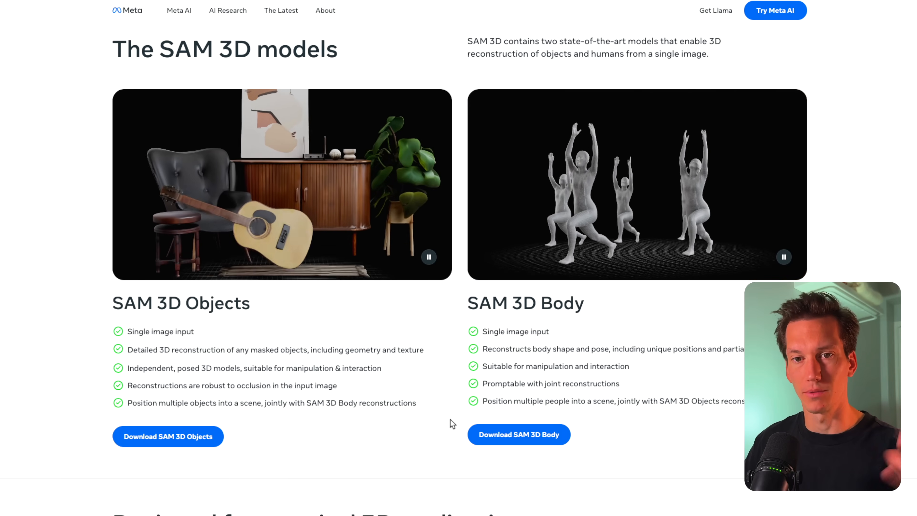
scroll(up, 3)
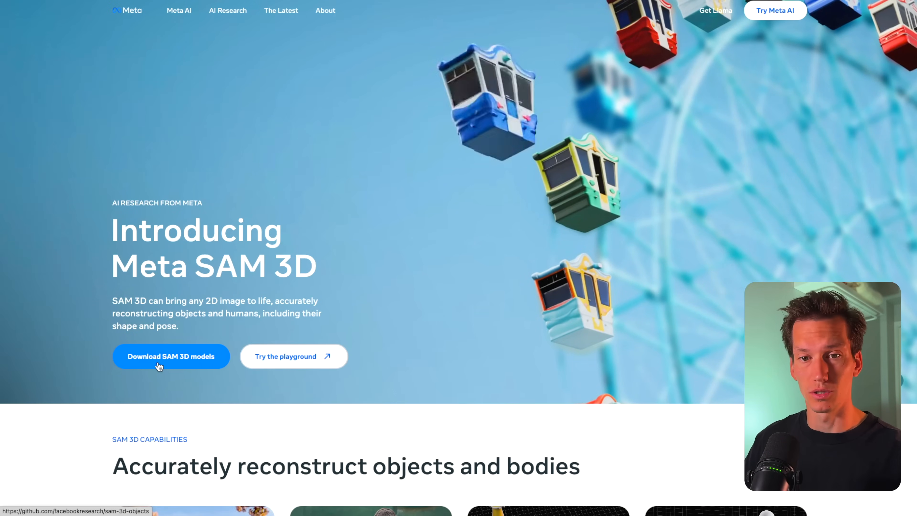
- Enter the playground, view its creation options and start Create 3D scenes from an image
click(292, 356)
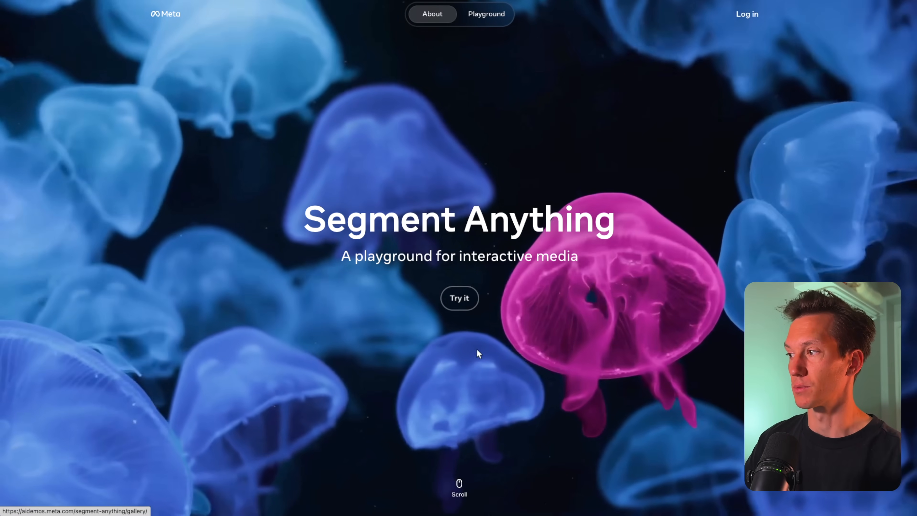
click(486, 13)
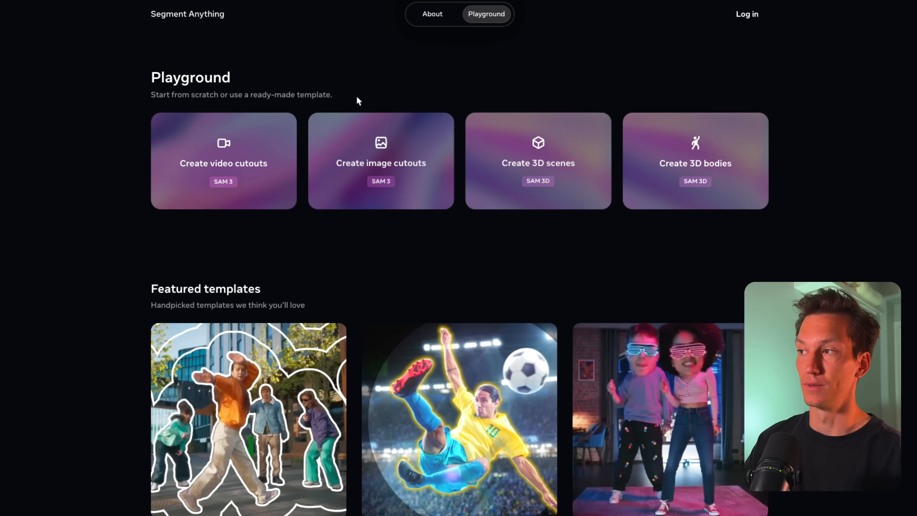
mouse_move(268, 258)
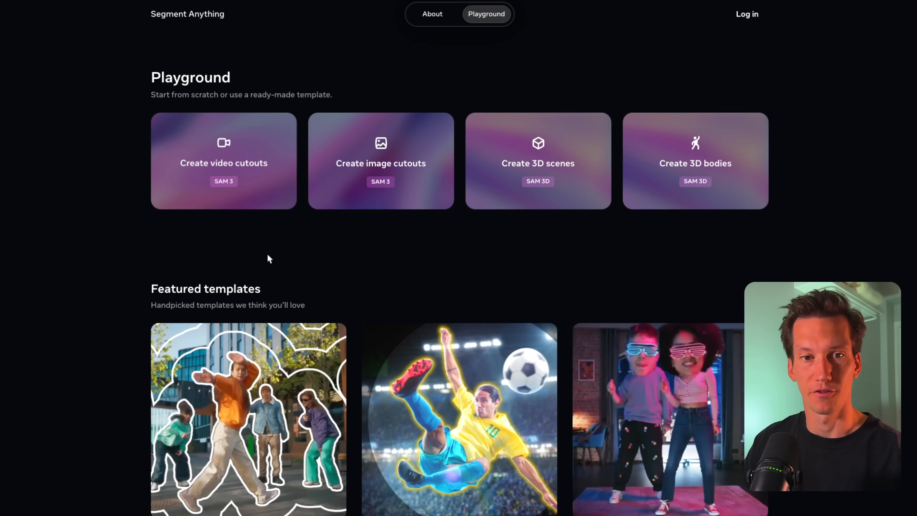
mouse_move(269, 189)
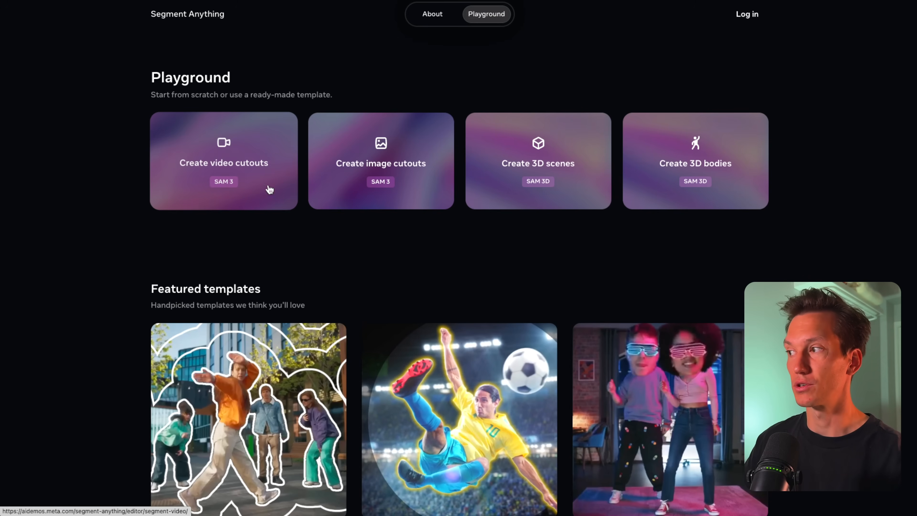
mouse_move(411, 180)
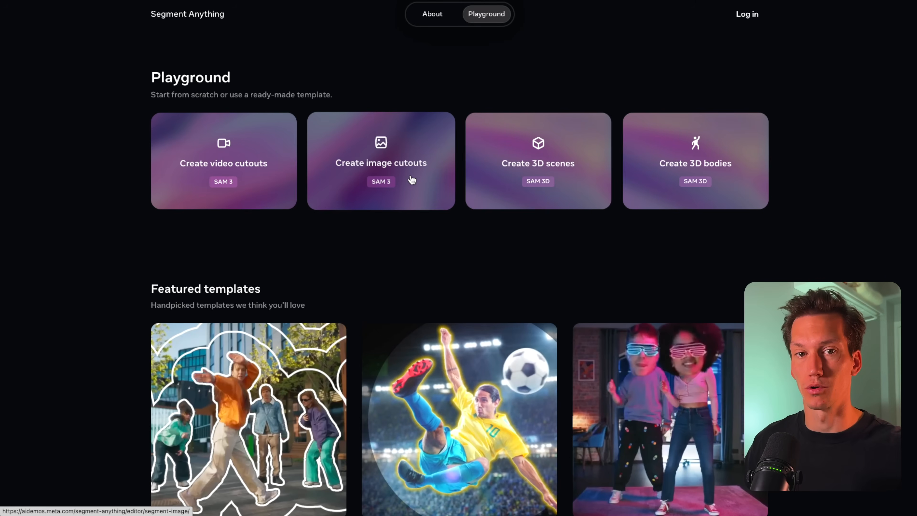
mouse_move(613, 194)
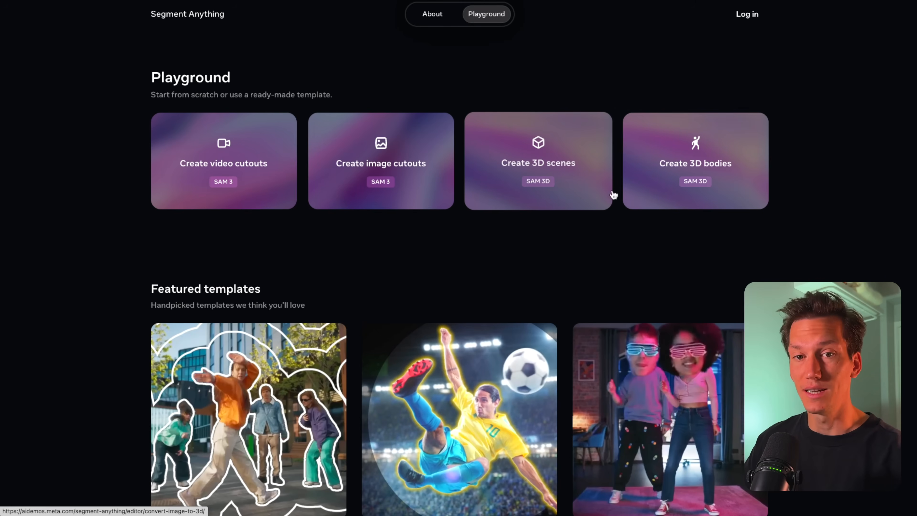
mouse_move(535, 152)
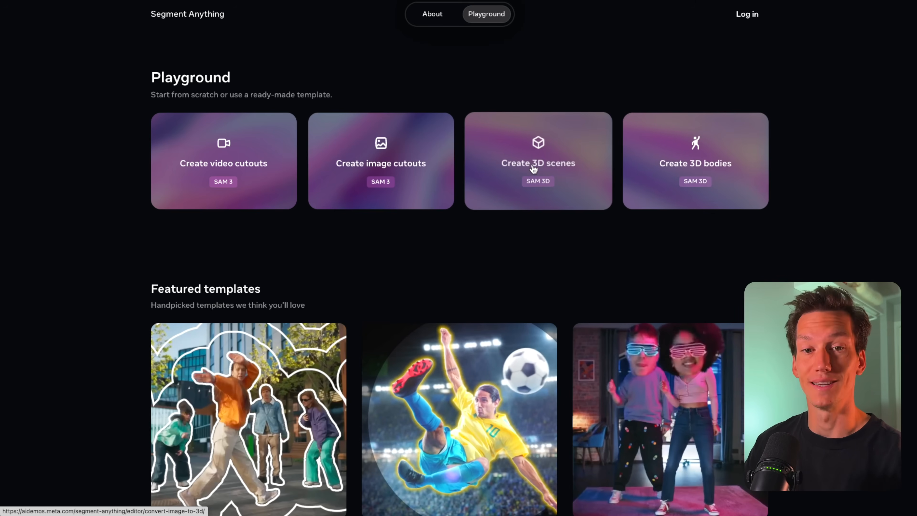
click(537, 161)
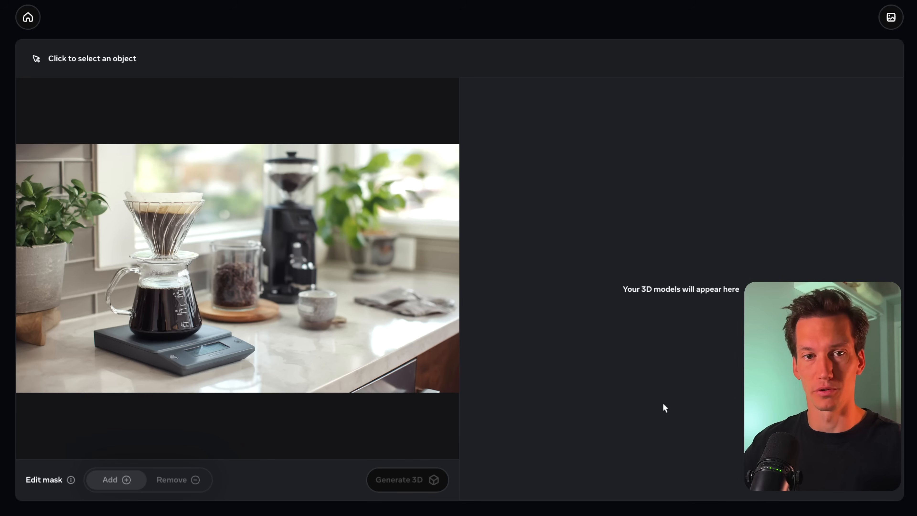
mouse_move(156, 273)
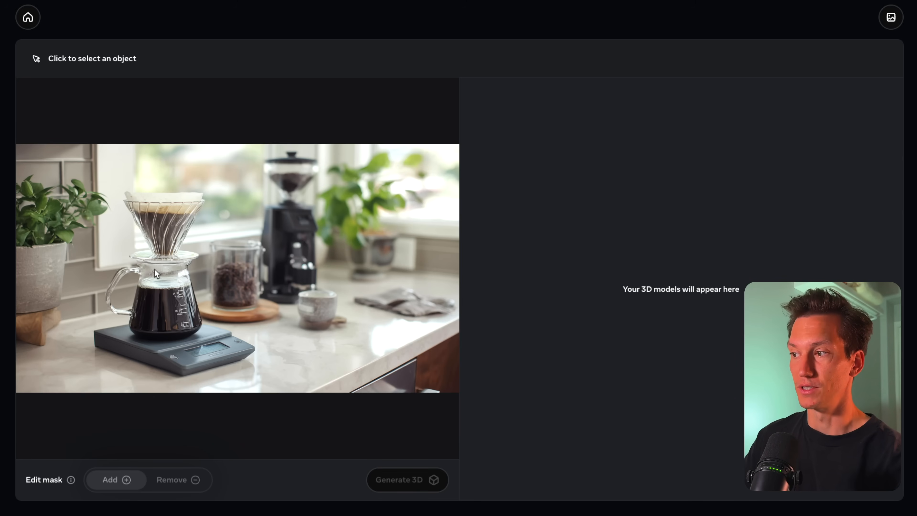
mouse_move(122, 473)
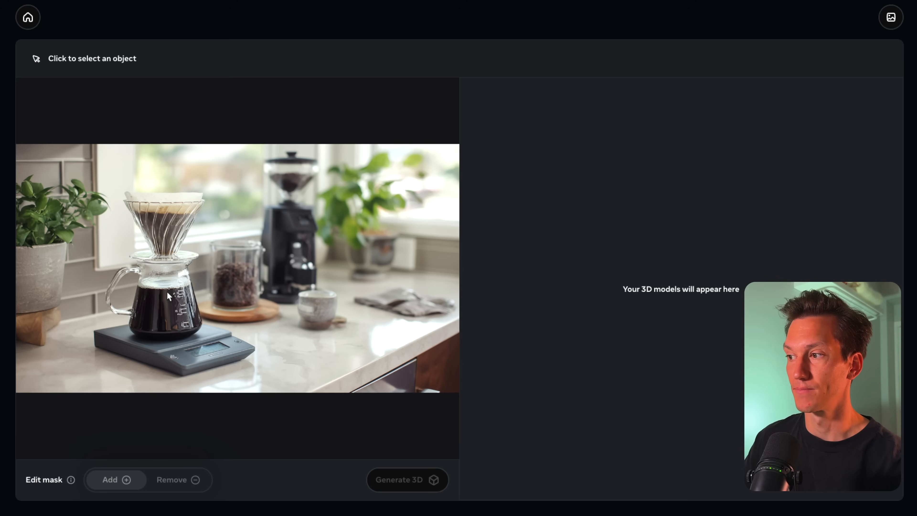
- Pick the glass carafe in the kitchen photo as the first object and finish the walkthrough tips
click(164, 304)
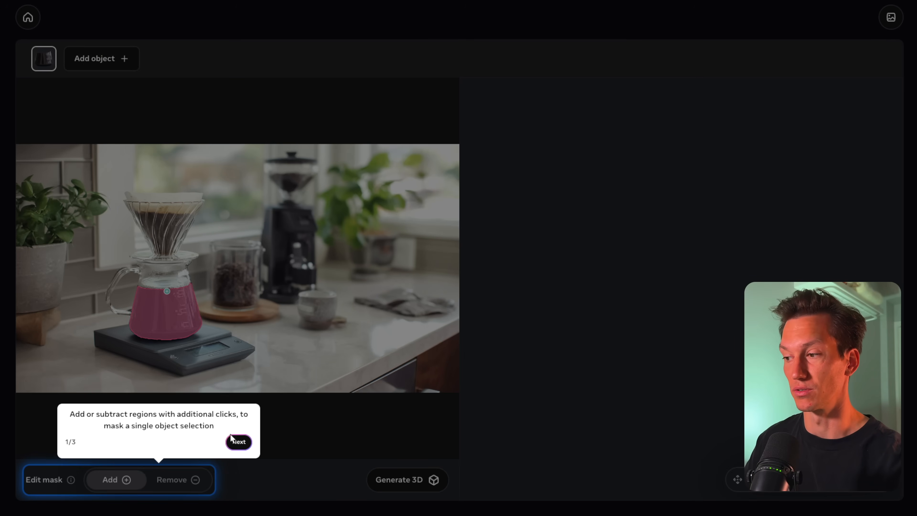
click(238, 441)
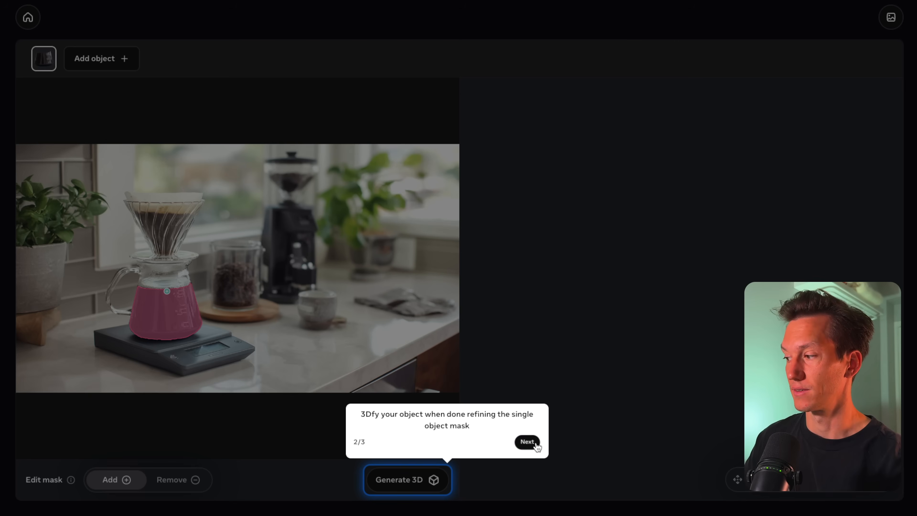
click(525, 441)
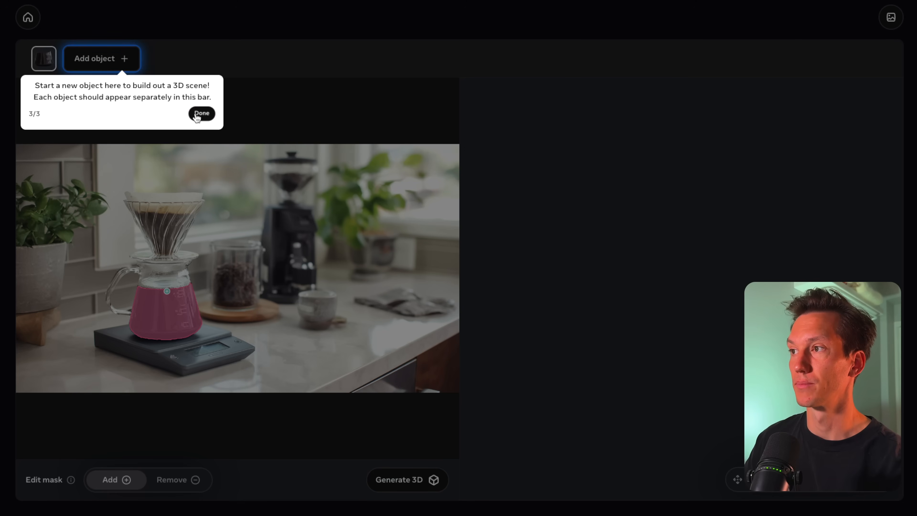
click(201, 114)
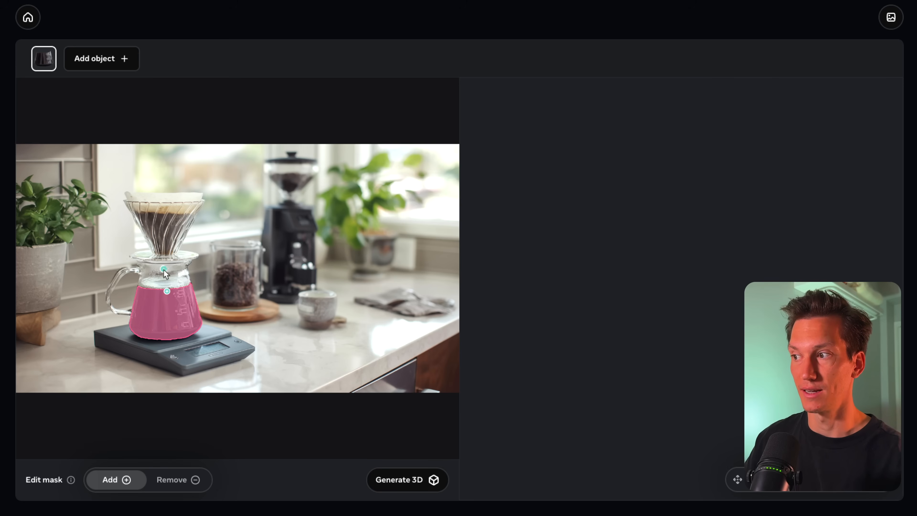
- Add the carafe top, the dripper and the scale to the object mask
click(163, 269)
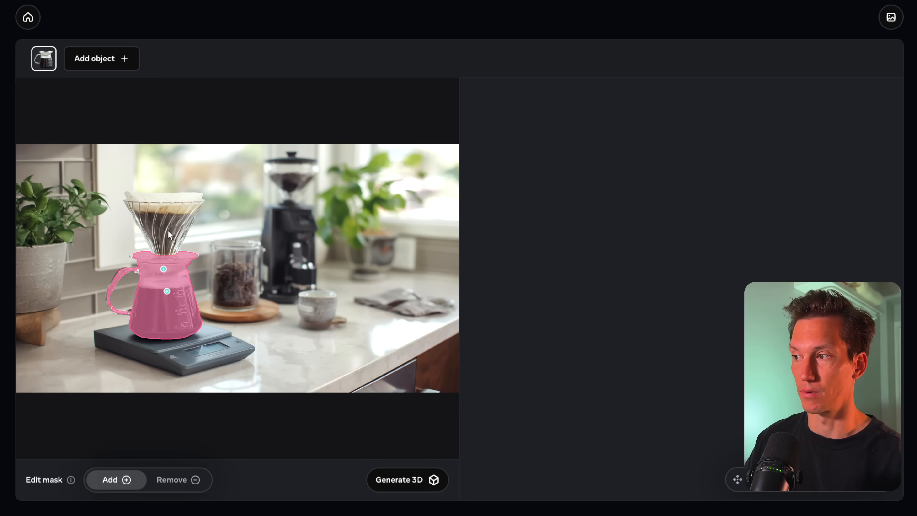
click(167, 231)
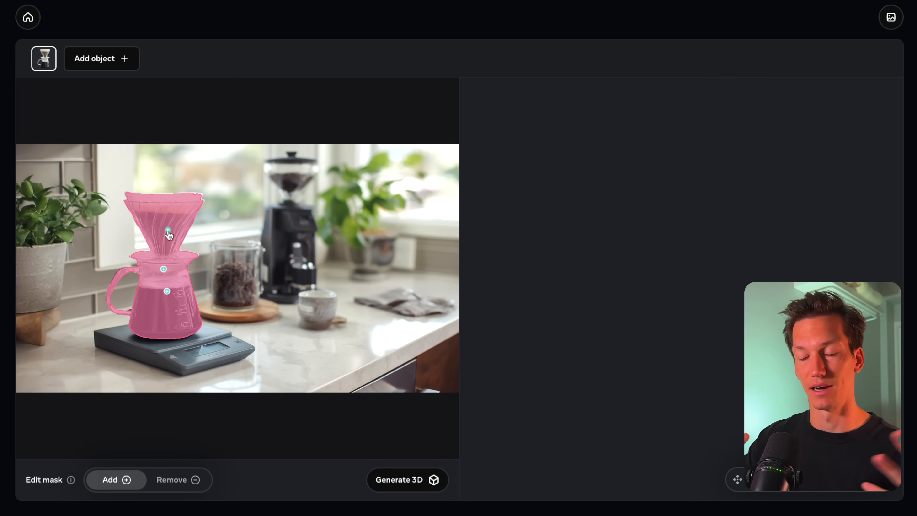
mouse_move(203, 196)
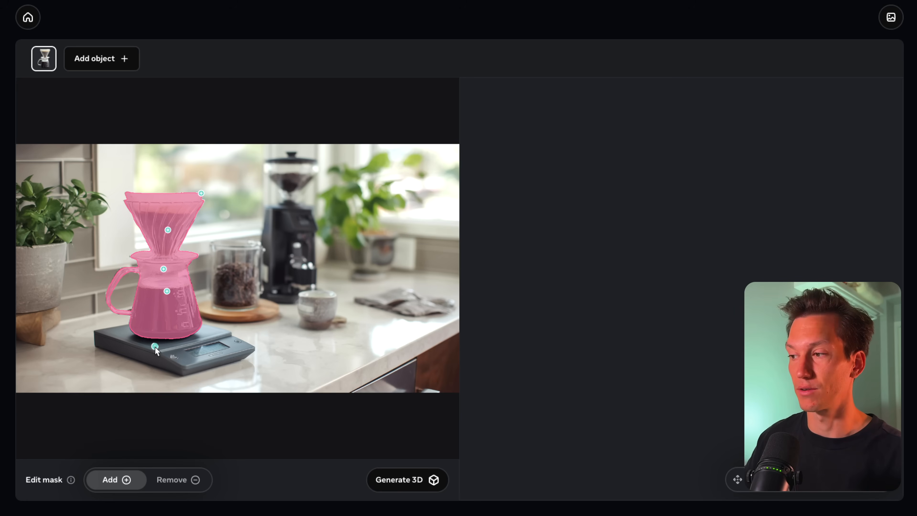
click(156, 349)
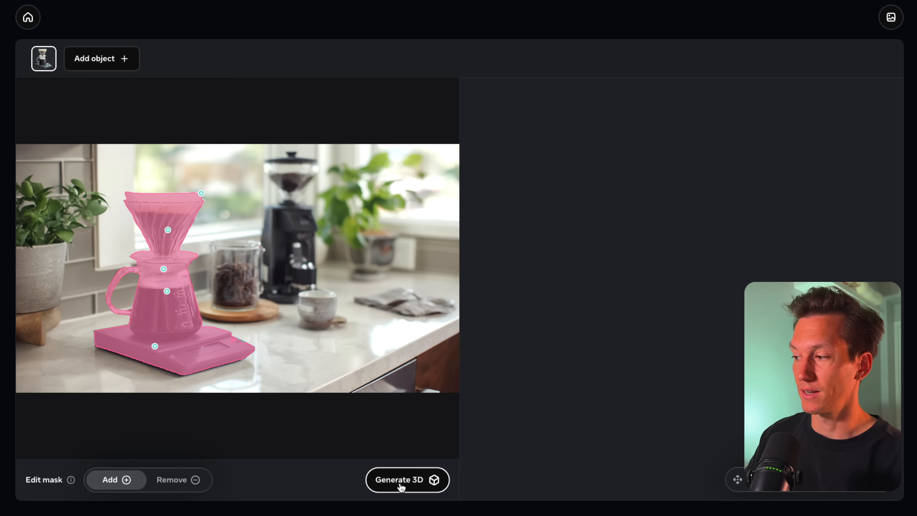
- Generate the 3D model of the dripper, carafe and scale, rotate it, then return to the start page
click(407, 479)
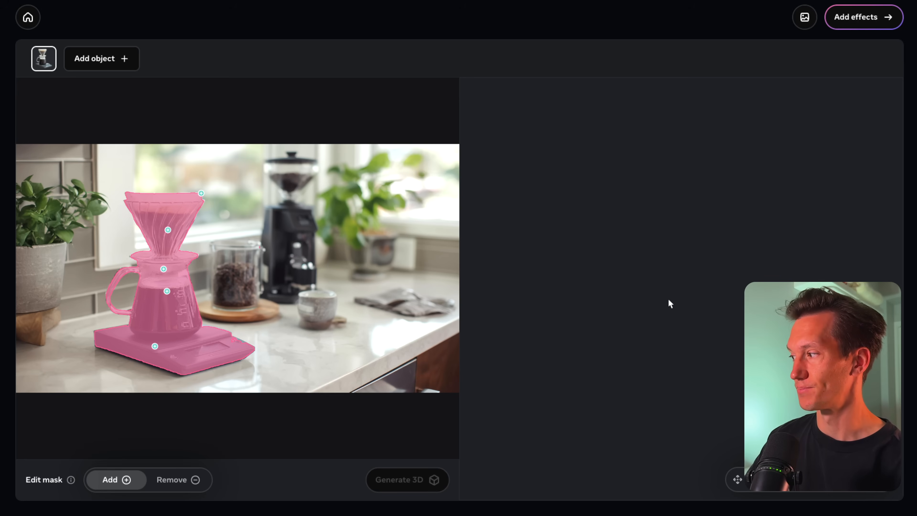
click(407, 479)
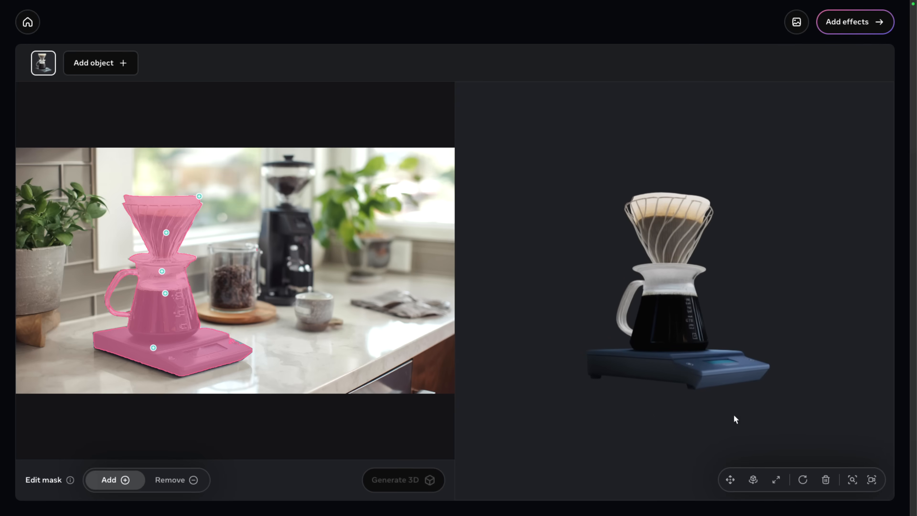
click(753, 479)
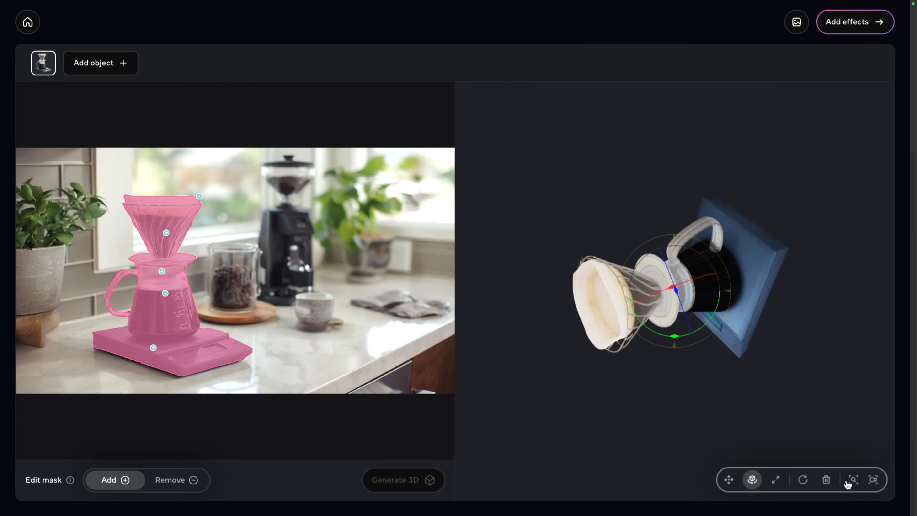
click(873, 480)
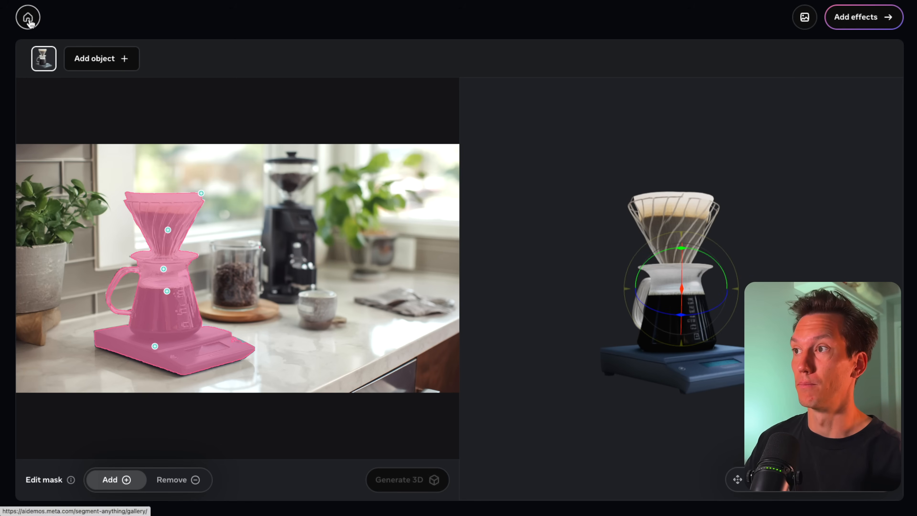
click(27, 16)
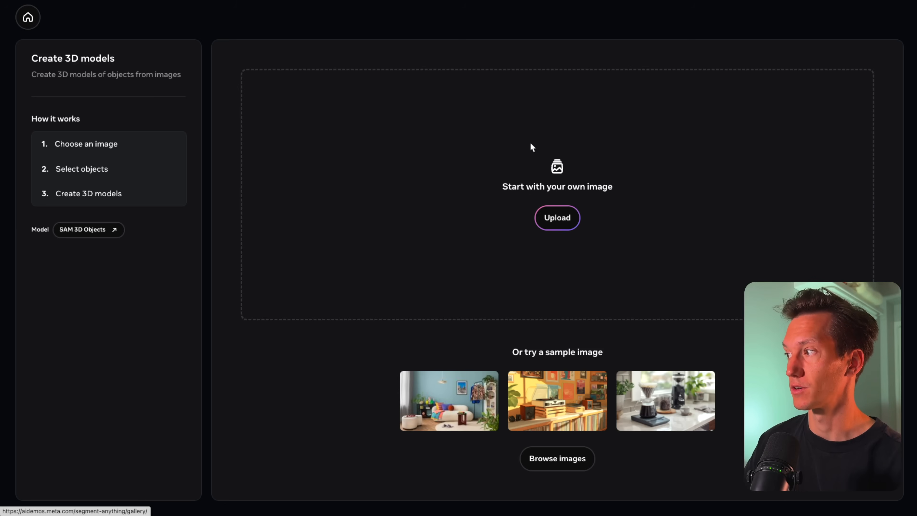
- Load the living-room sample photo, select the sofa and step through the introductory tips
click(449, 400)
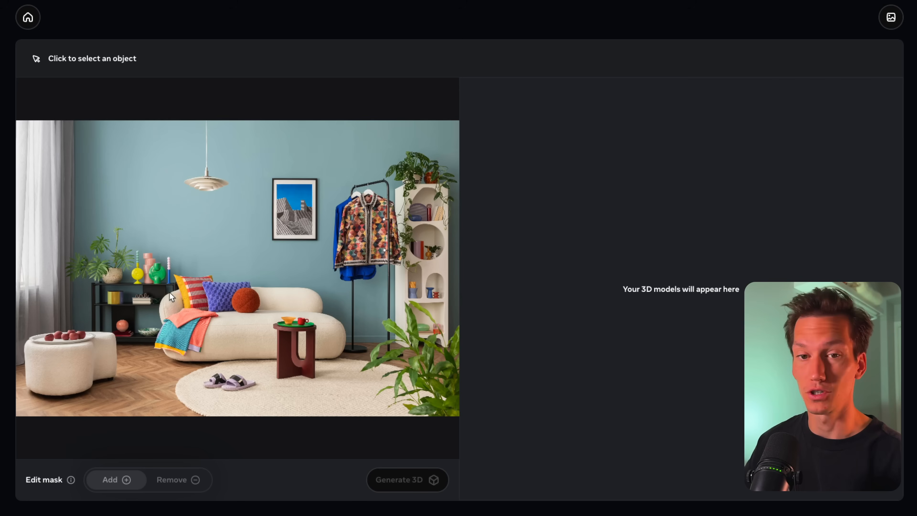
mouse_move(39, 347)
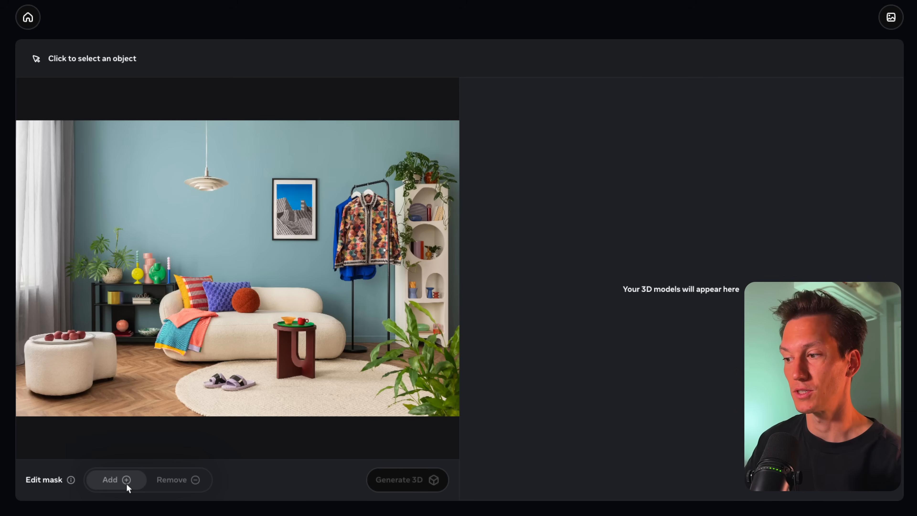
mouse_move(215, 341)
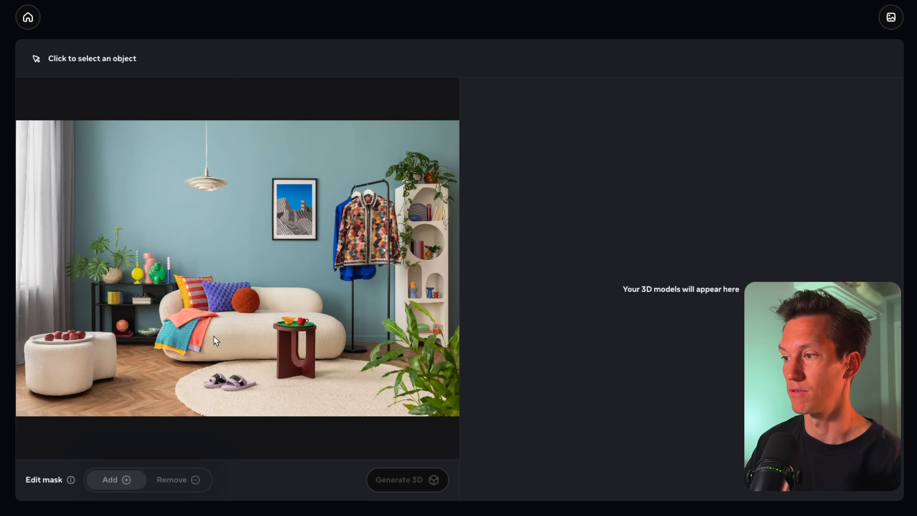
click(214, 337)
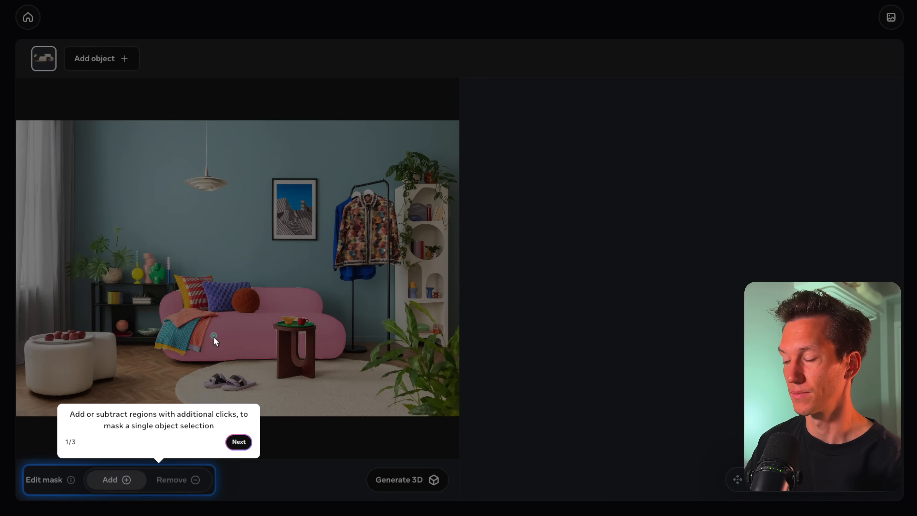
click(238, 441)
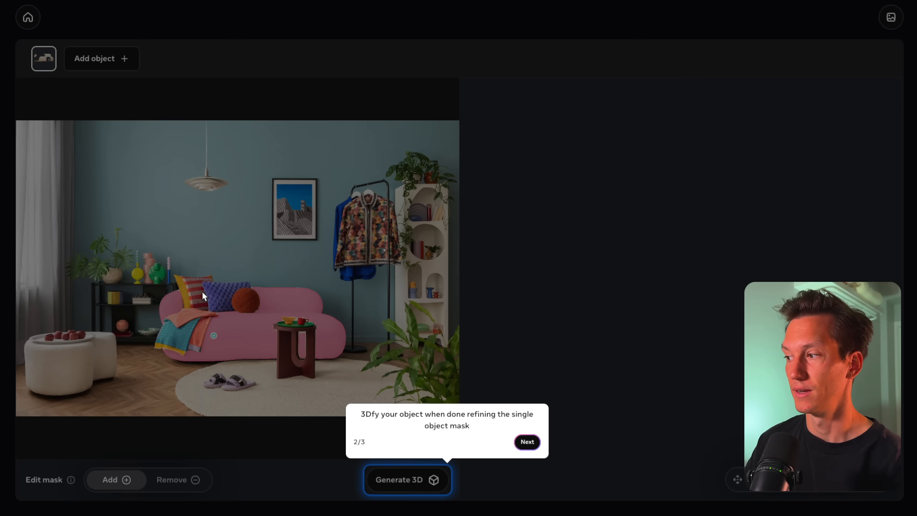
click(525, 442)
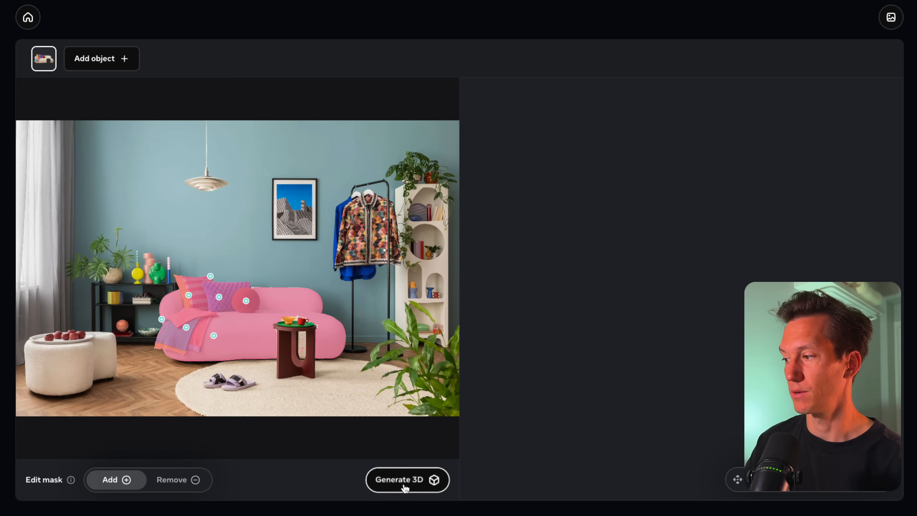
- Generate a 3D model of the masked sofa, cushions and blanket
click(407, 479)
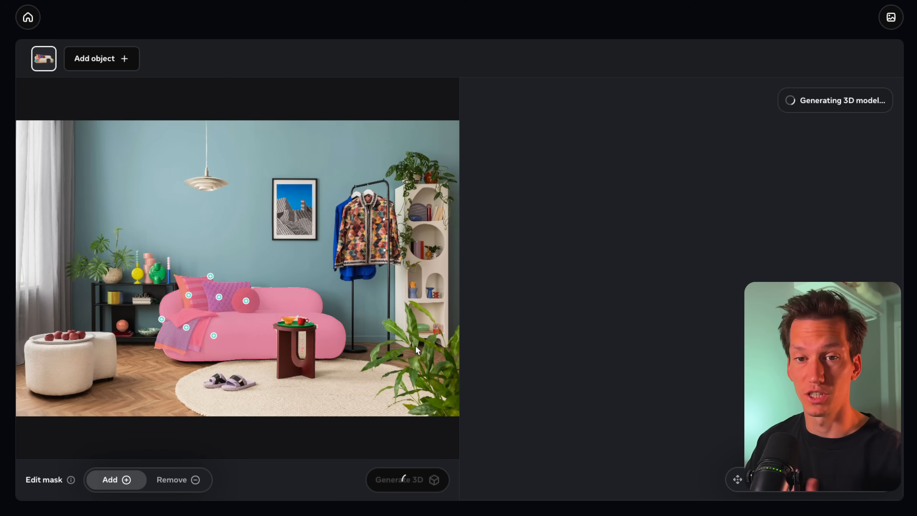
mouse_move(674, 321)
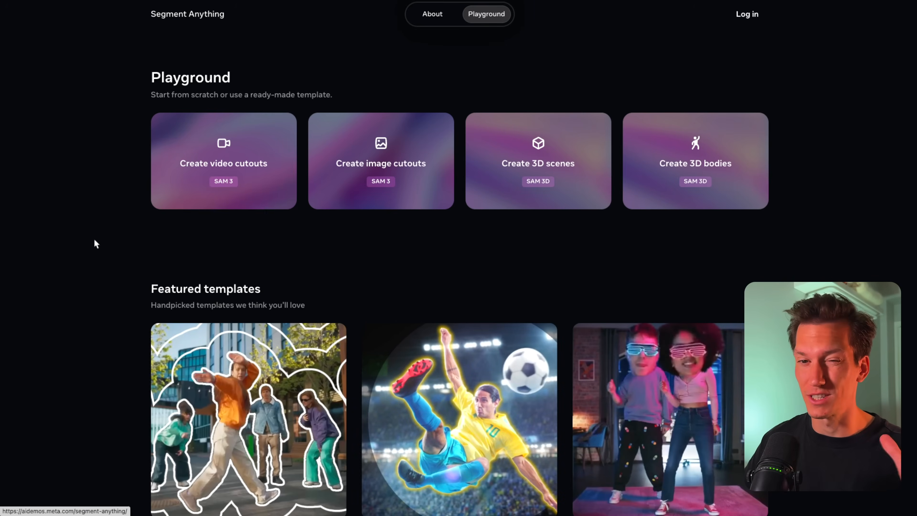
mouse_move(695, 163)
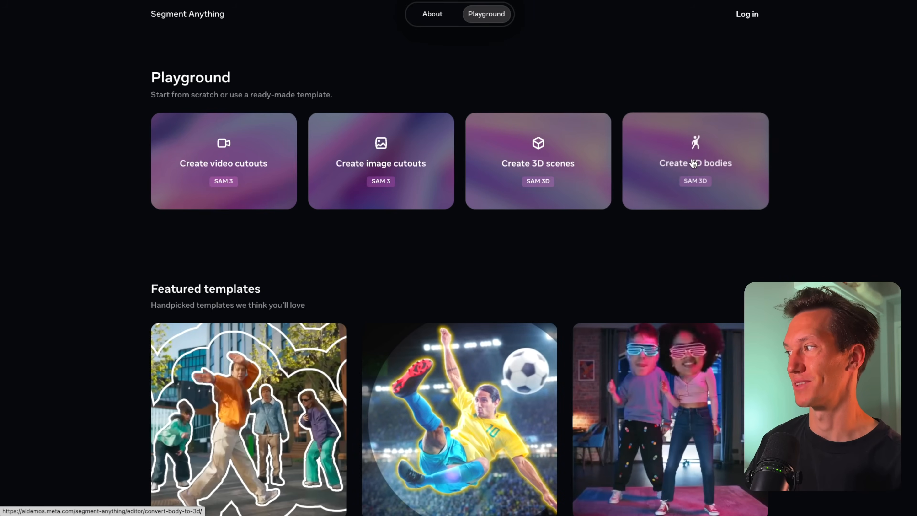
- Start Create 3D bodies and browse the full gallery of sample people photos
click(694, 161)
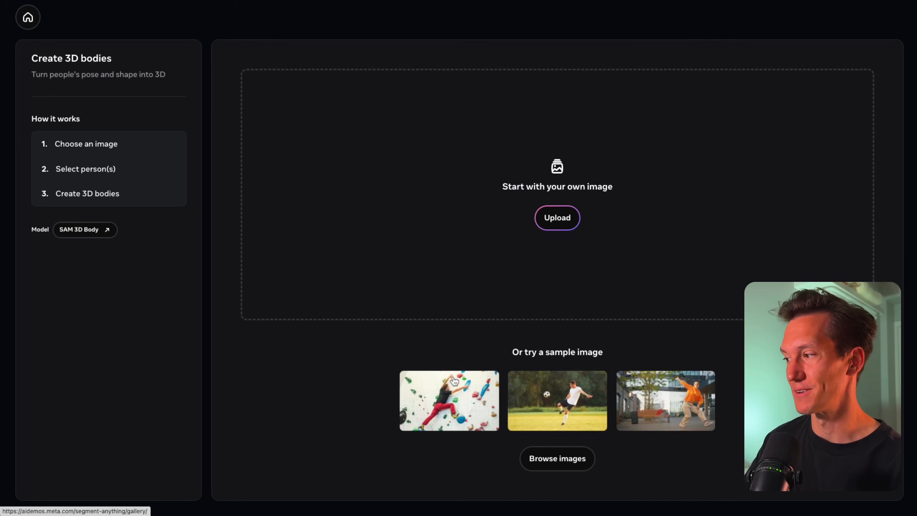
mouse_move(557, 458)
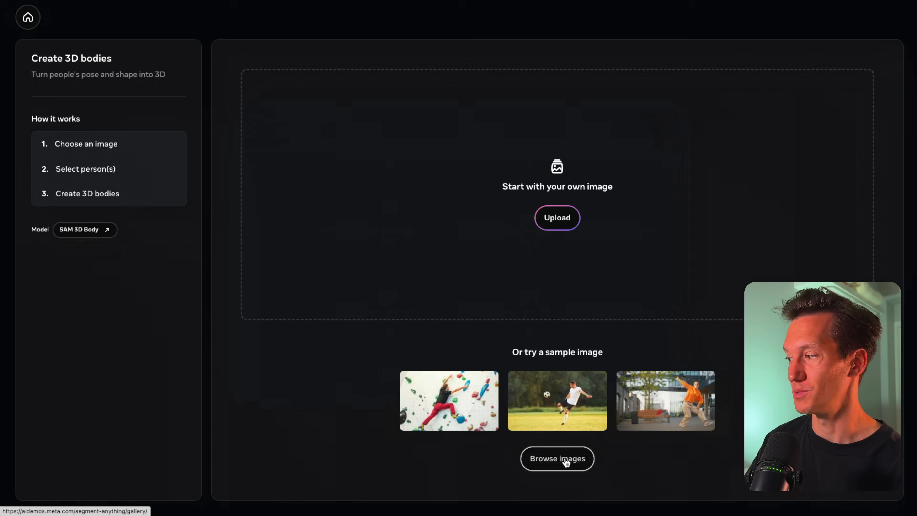
click(556, 458)
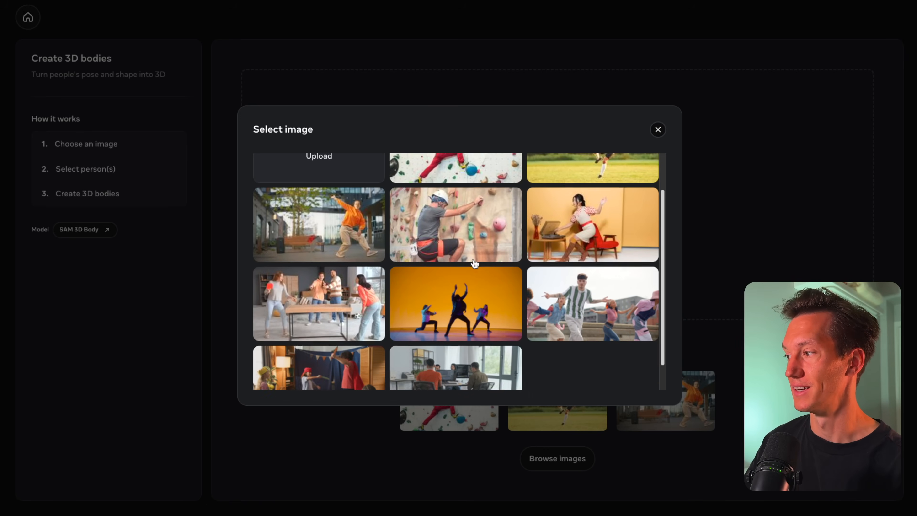
scroll(up, 3)
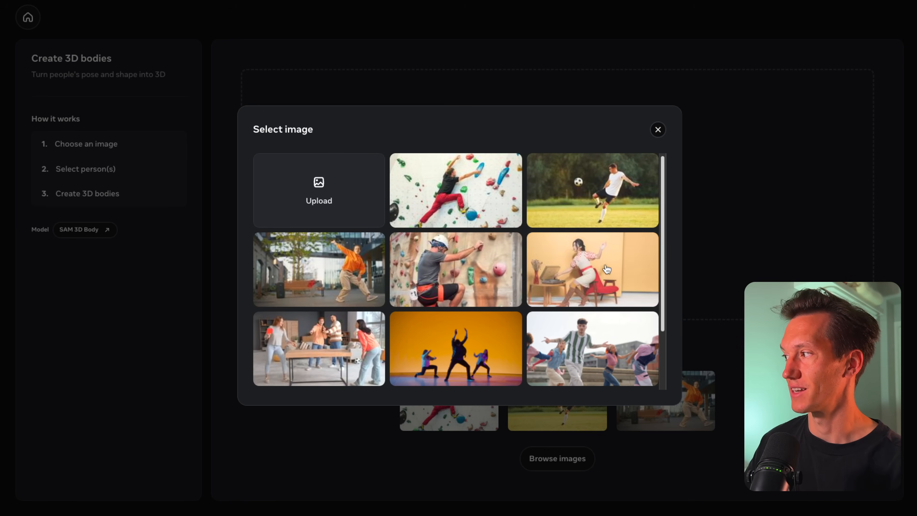
- Choose the woman-by-the-record-player photo to generate her 3D body model
click(591, 269)
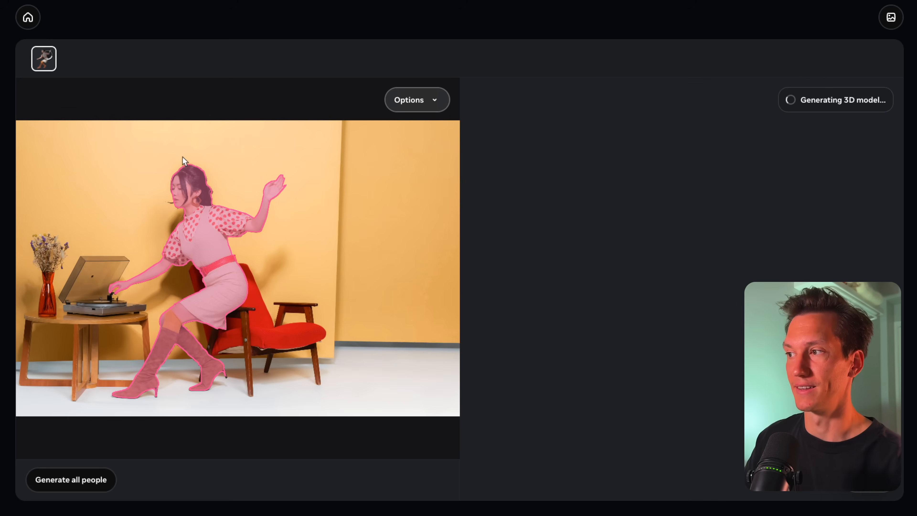
mouse_move(125, 427)
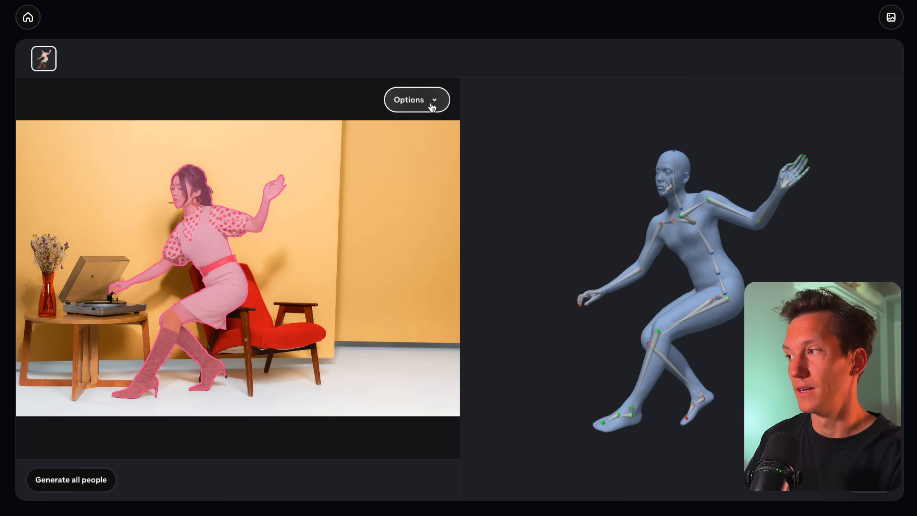
- Switch the photo's display options toward the People reference view overlay
click(416, 99)
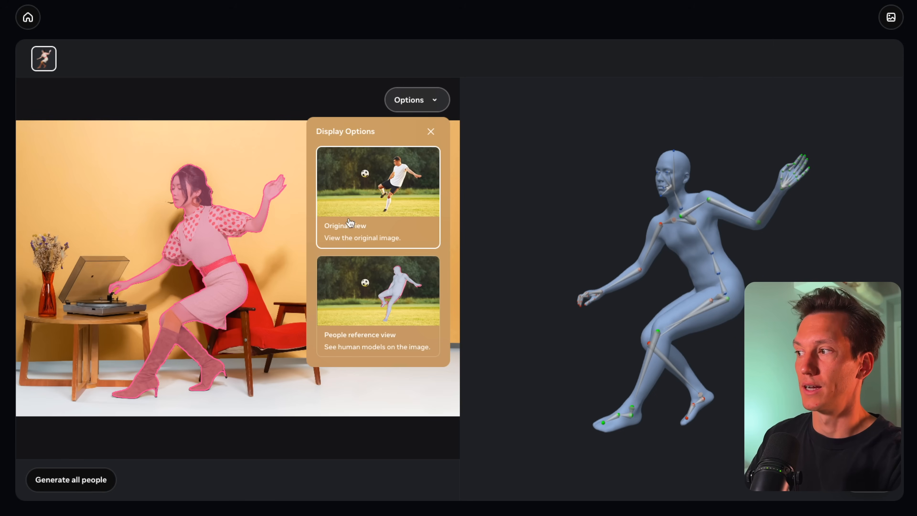
click(417, 99)
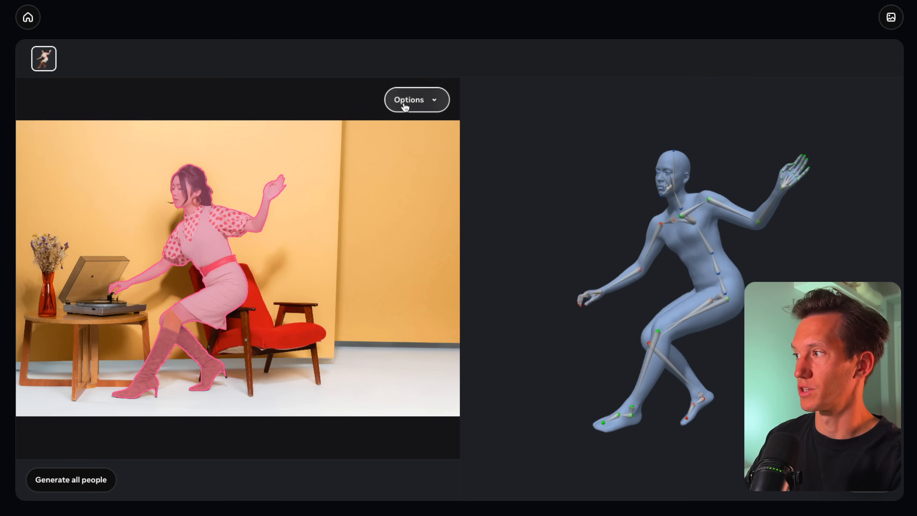
click(415, 99)
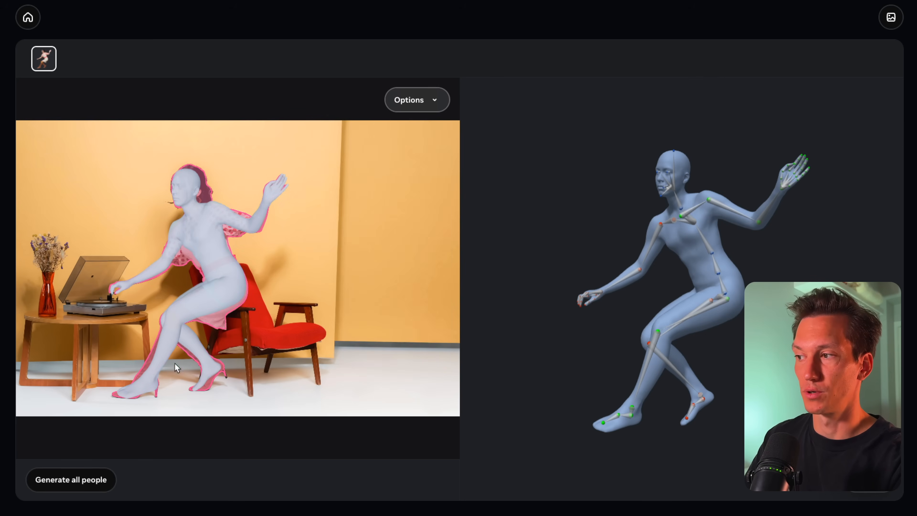
mouse_move(245, 346)
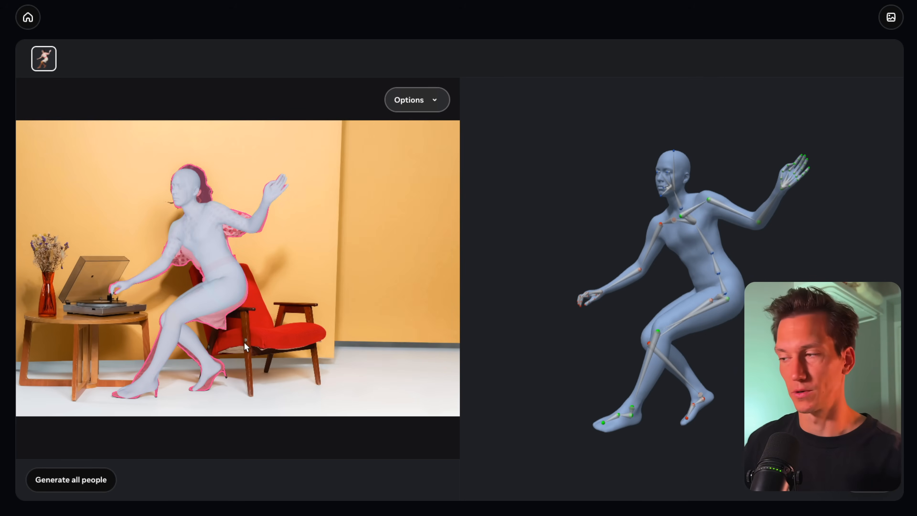
mouse_move(245, 281)
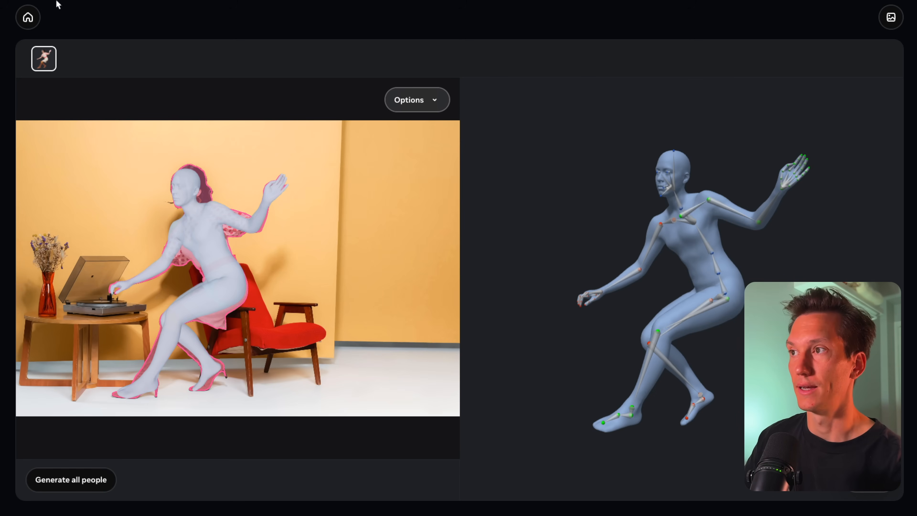
- Return home and pick the four-friends table tennis sample photo for 3D body detection
click(28, 18)
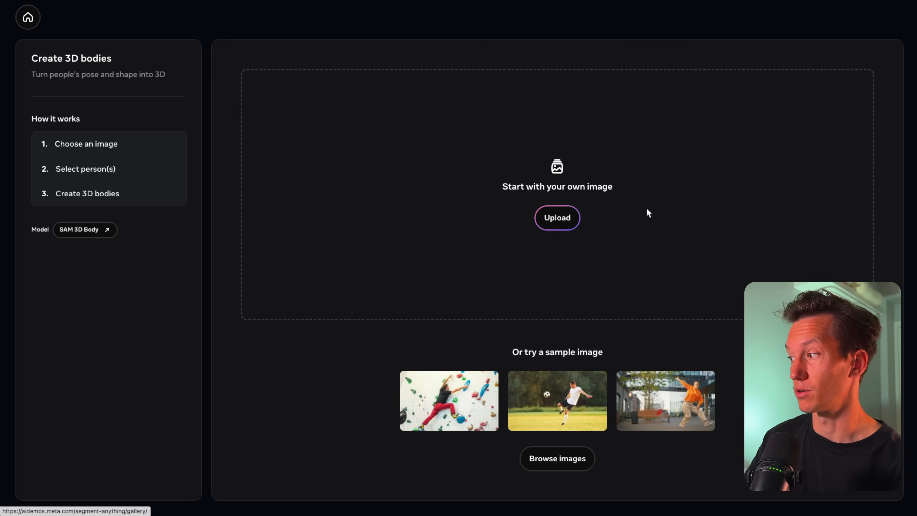
click(556, 458)
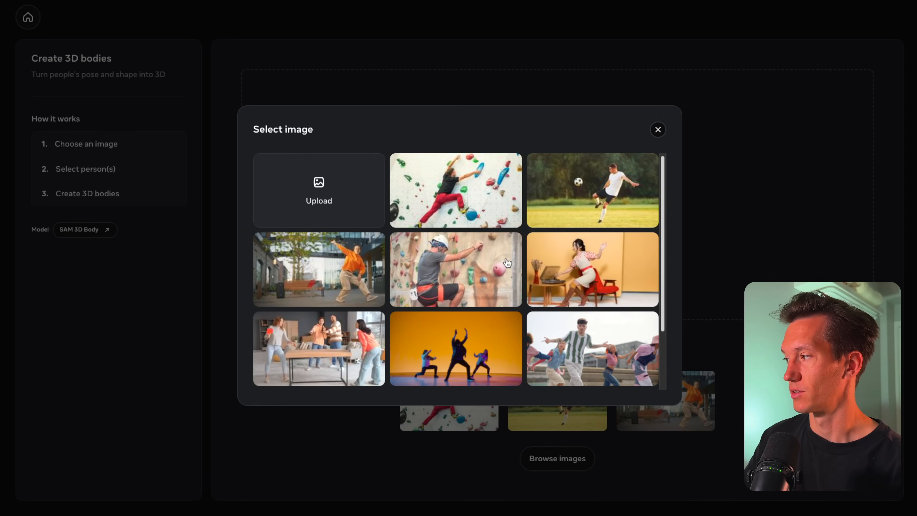
scroll(down, 3)
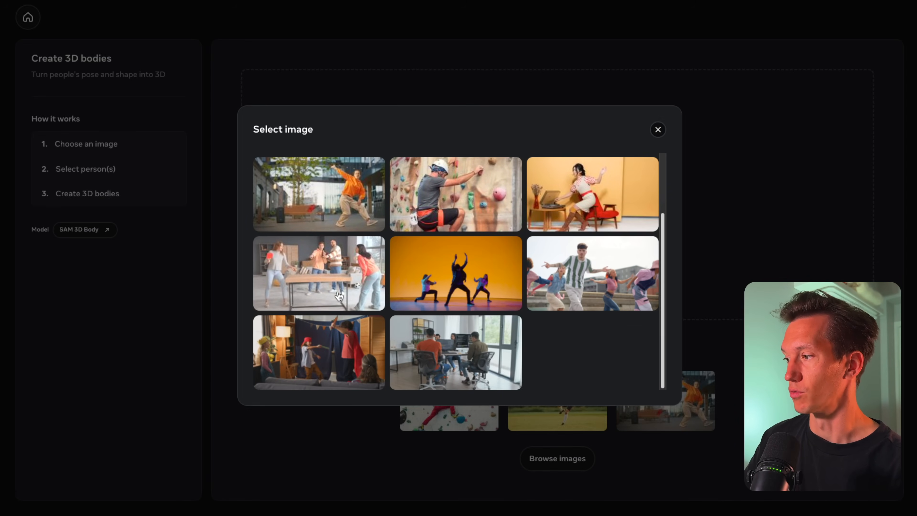
click(319, 273)
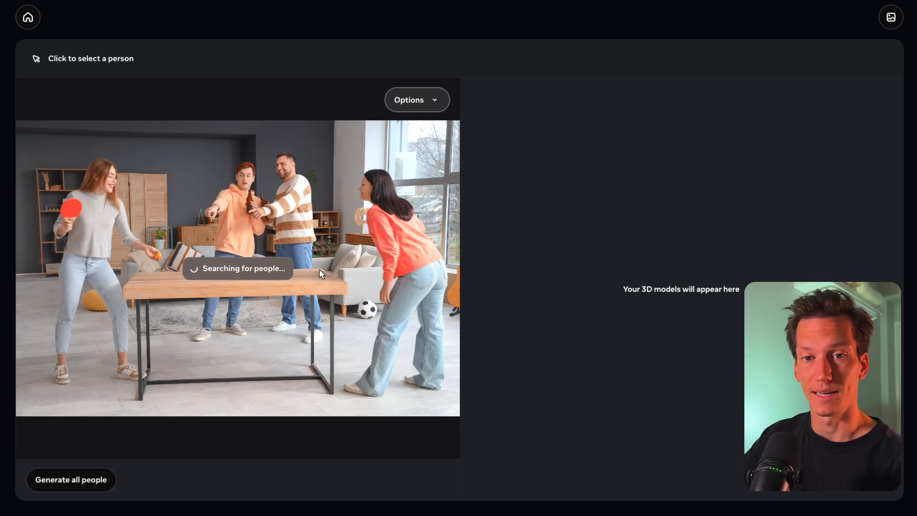
mouse_move(245, 299)
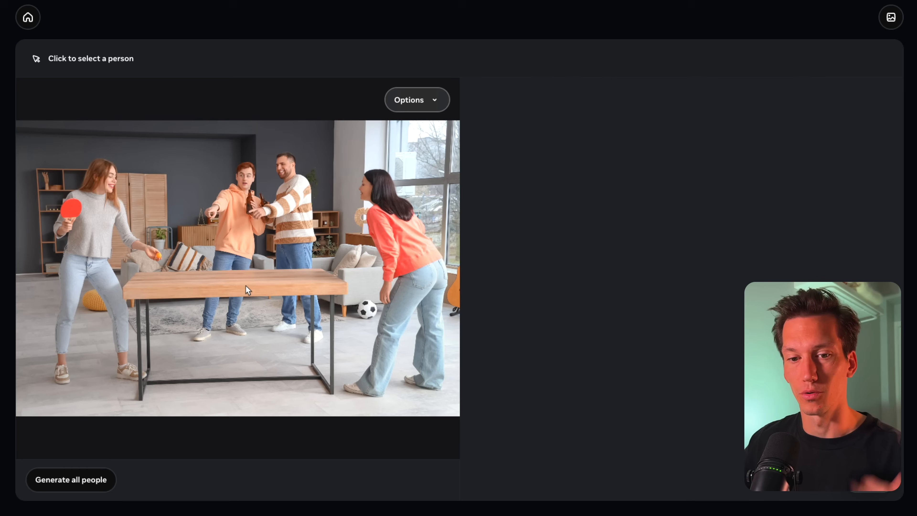
mouse_move(90, 239)
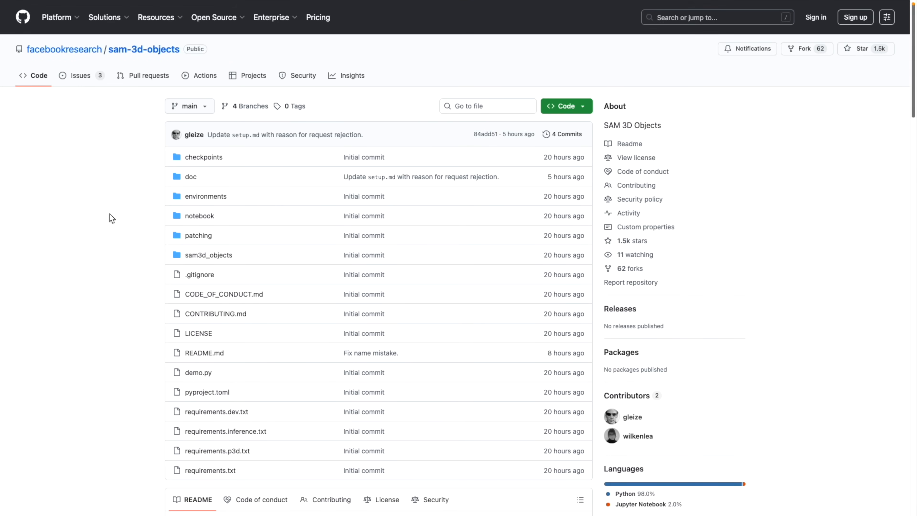
- Scroll the sam-3d-objects README down to its contributors and citation section
scroll(down, 3)
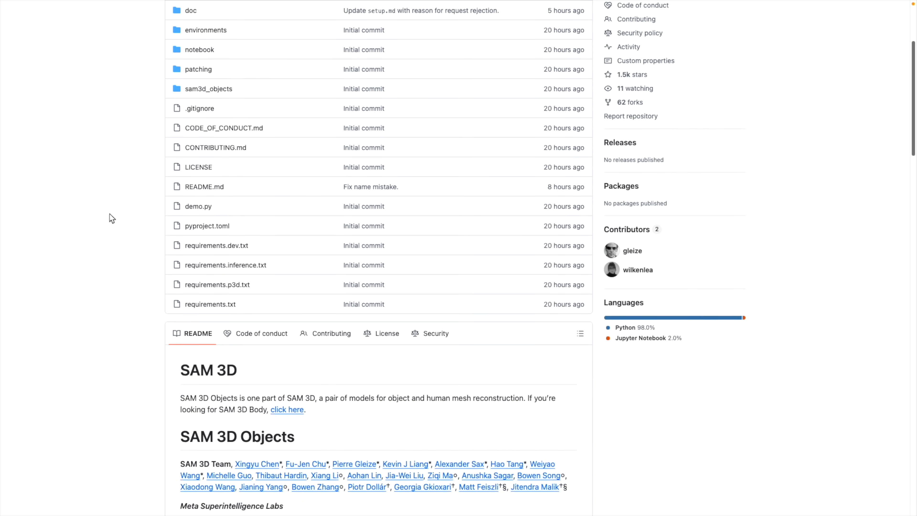
scroll(down, 3)
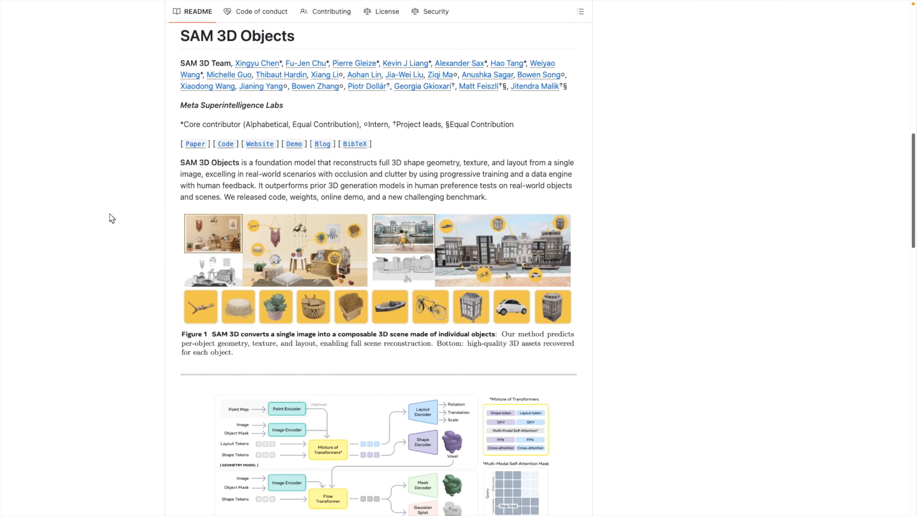
scroll(down, 3)
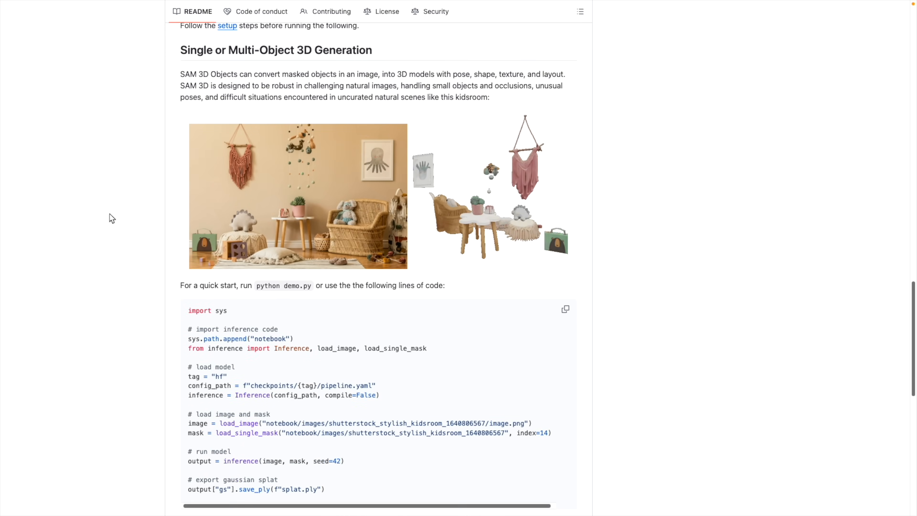
scroll(down, 3)
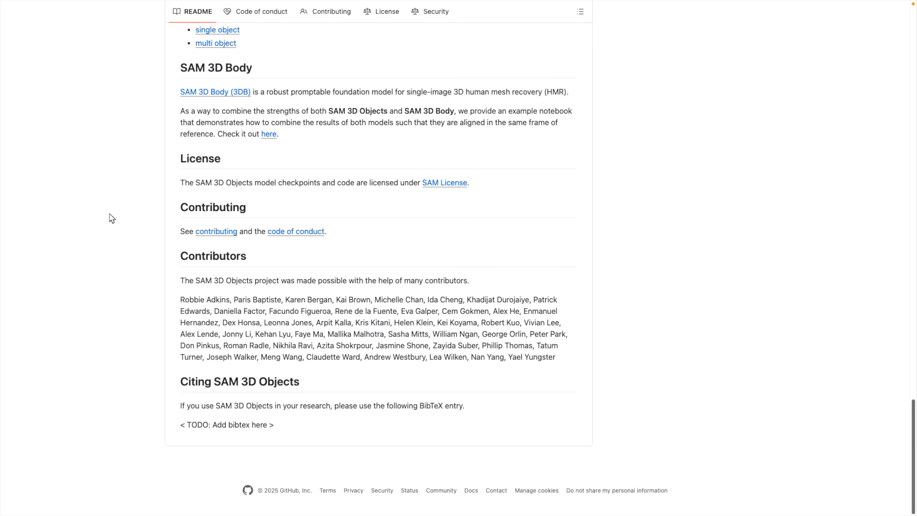